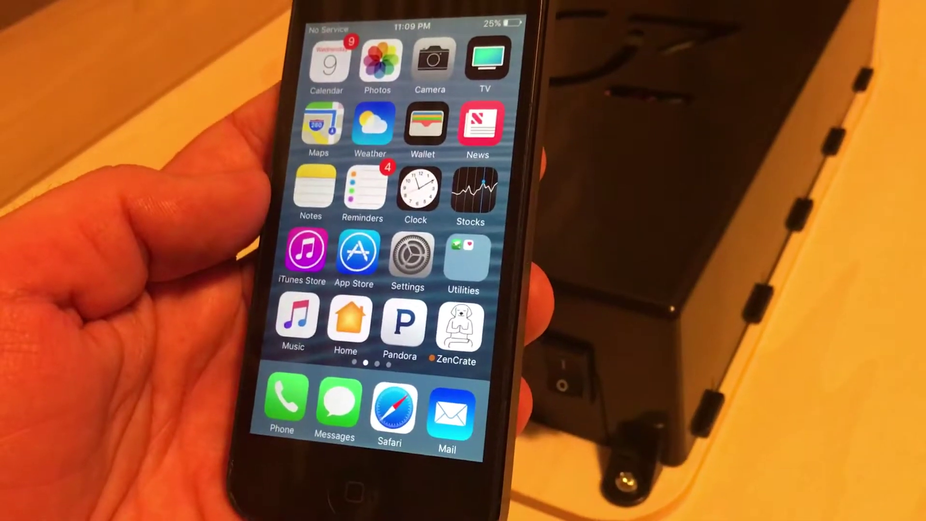
Launch the ZenCrate app from the home screen so it discovers Charger's Crate
left_click(461, 325)
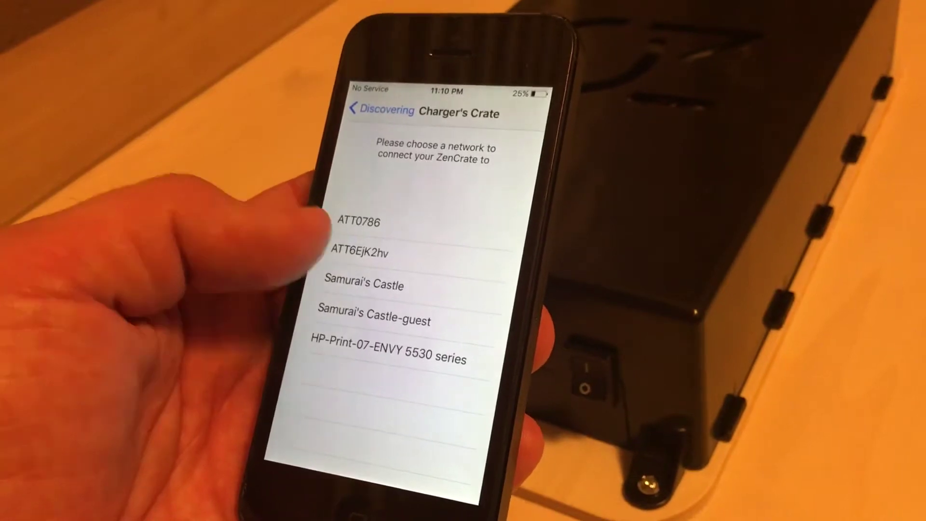
Choose the ATT6EjK2hv network for Charger's Crate, bringing up its password prompt
left_click(363, 250)
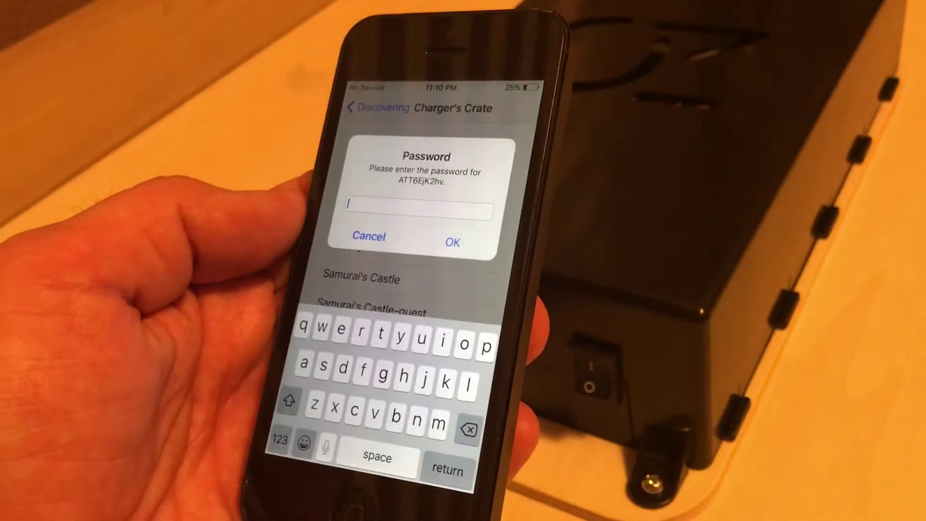